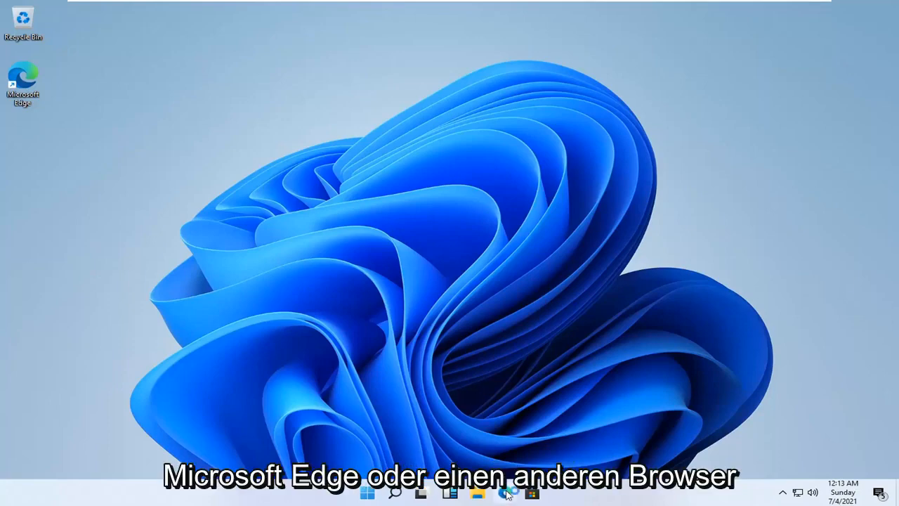
Launch Microsoft Edge from the desktop shortcut, landing on the Google homepage
{"action": "left_click", "coordinate": [500, 489]}
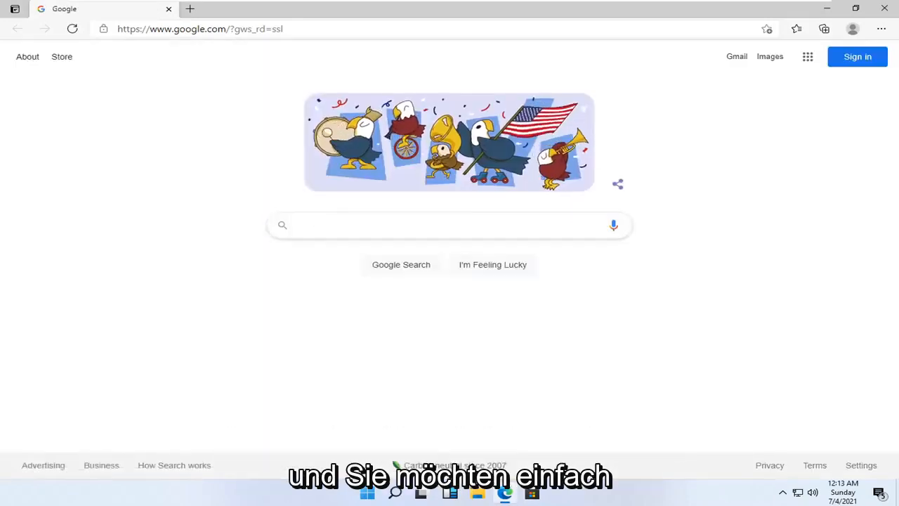
Search Google for 'google chrome' and open the official Google Chrome download result
{"action": "type", "text": "google chrome"}
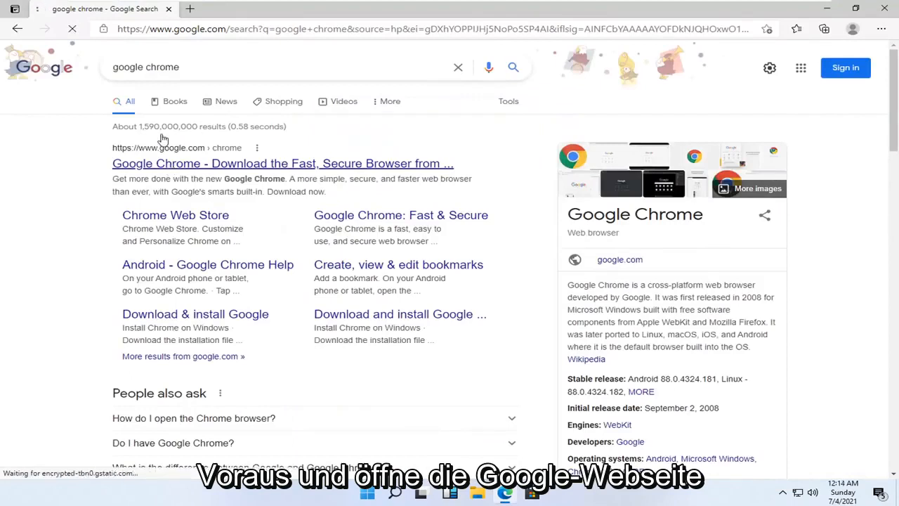
{"action": "left_click", "coordinate": [283, 163]}
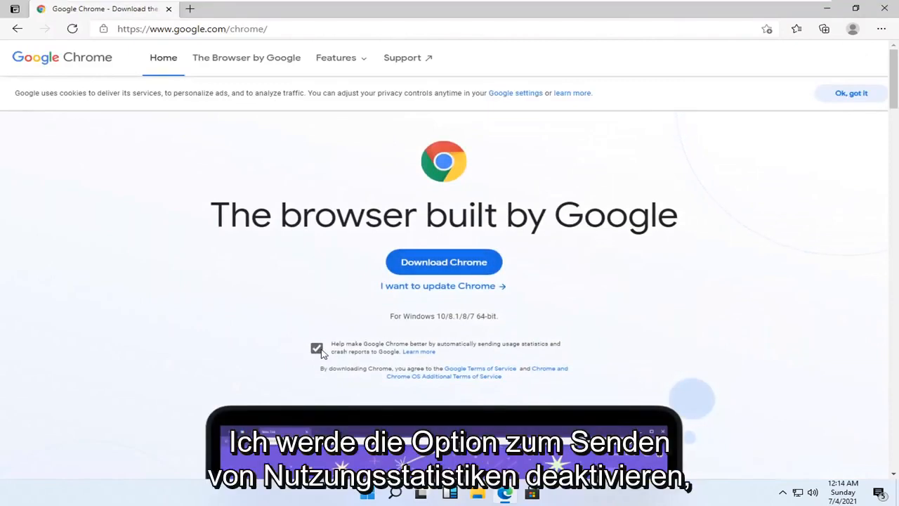
Untick usage-statistics reporting and download Chrome, reaching the thank-you page
{"action": "left_click", "coordinate": [317, 348]}
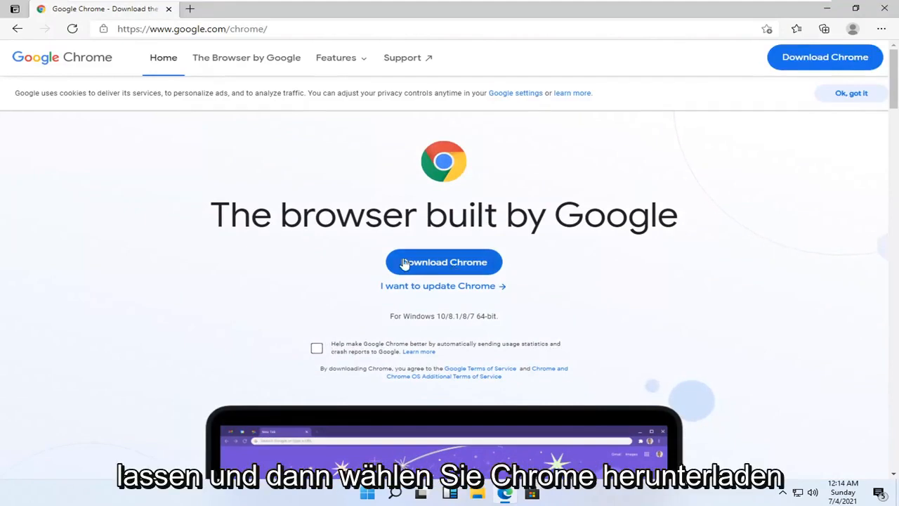
{"action": "left_click", "coordinate": [444, 263]}
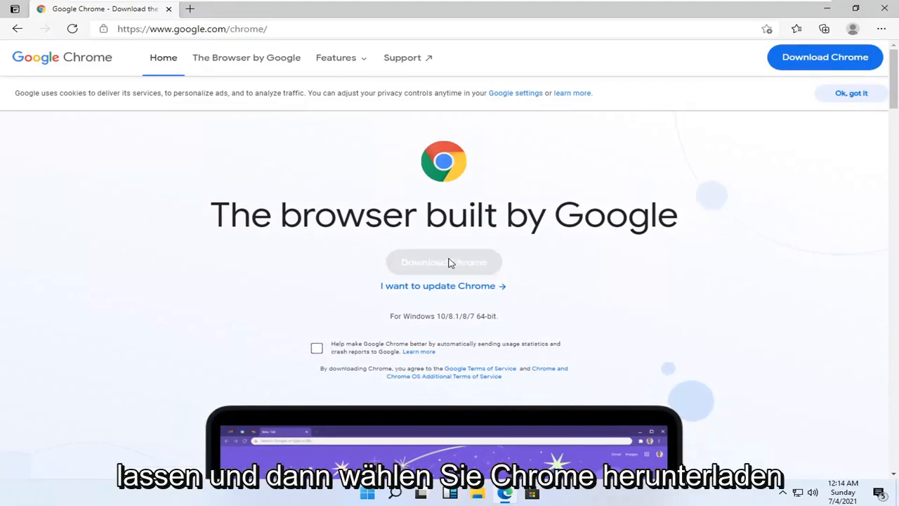
{"action": "left_click", "coordinate": [444, 263]}
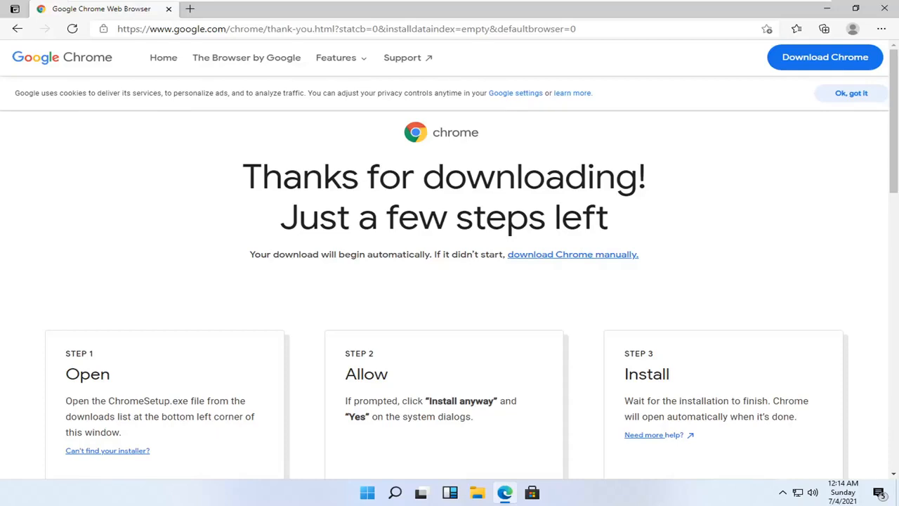
{"action": "mouse_move", "coordinate": [556, 269]}
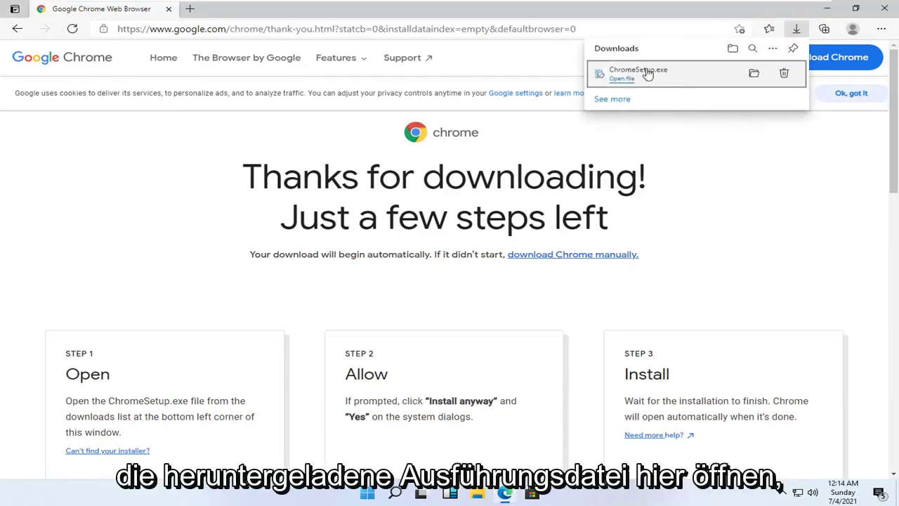
{"action": "mouse_move", "coordinate": [829, 8]}
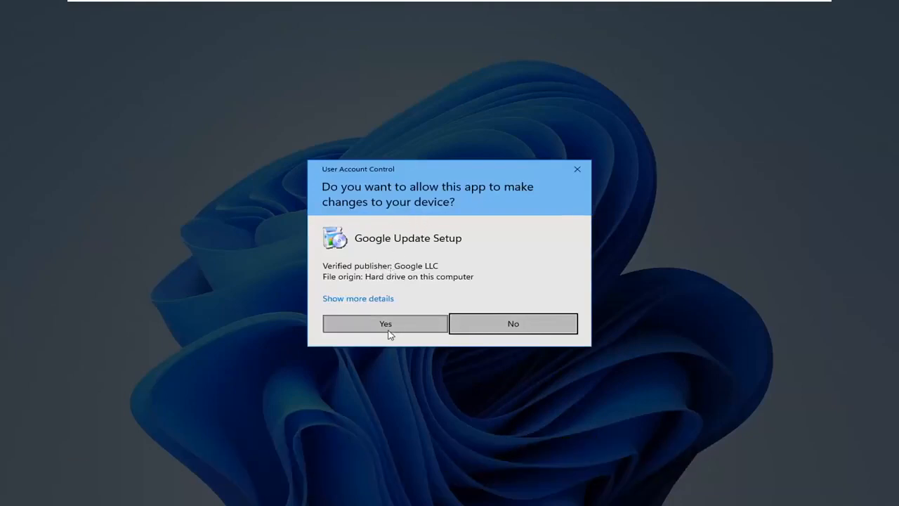
Answer Yes to the User Account Control prompt so Google Update Setup can install Chrome
{"action": "left_click", "coordinate": [385, 323]}
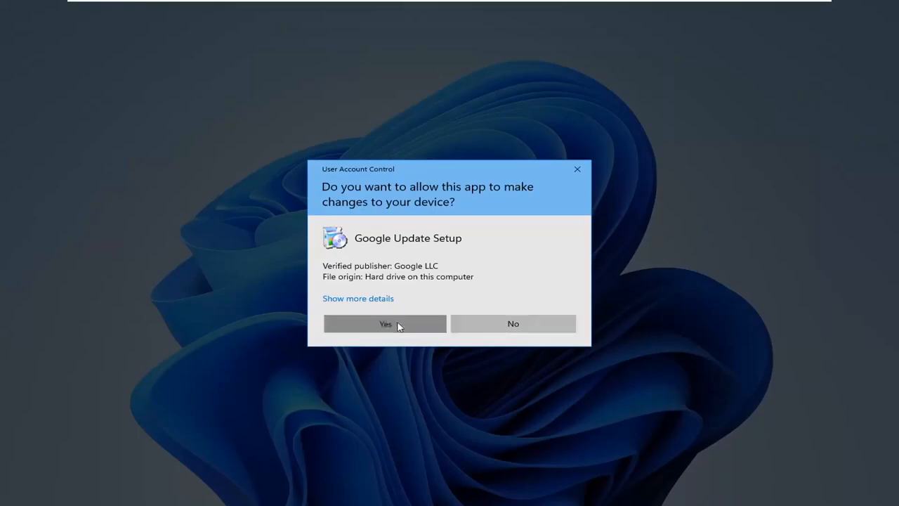
{"action": "left_click", "coordinate": [385, 323]}
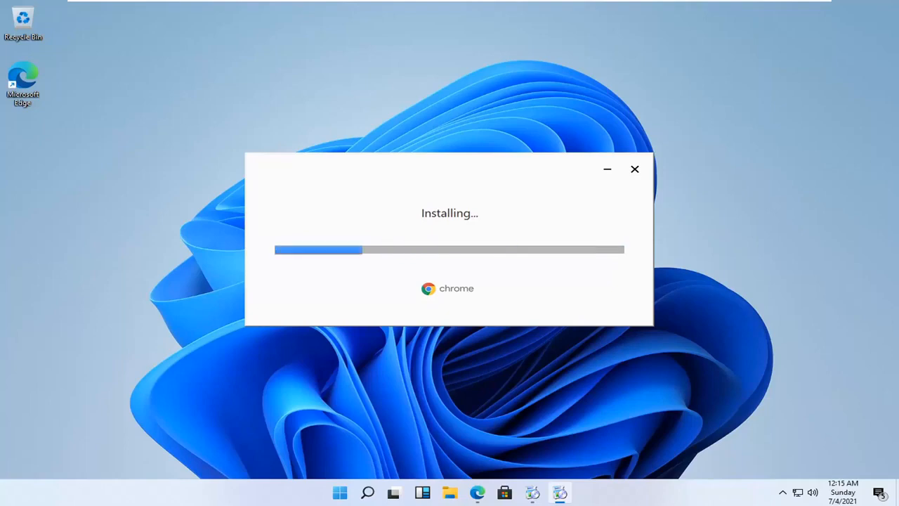
{"action": "mouse_move", "coordinate": [764, 447]}
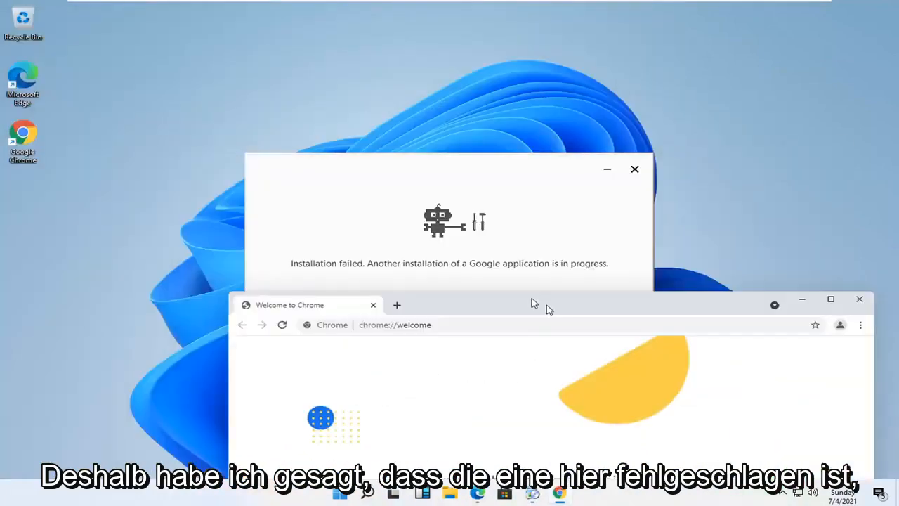
Close the 'Installation failed' message and maximize Chrome's welcome page window
{"action": "left_click", "coordinate": [635, 169]}
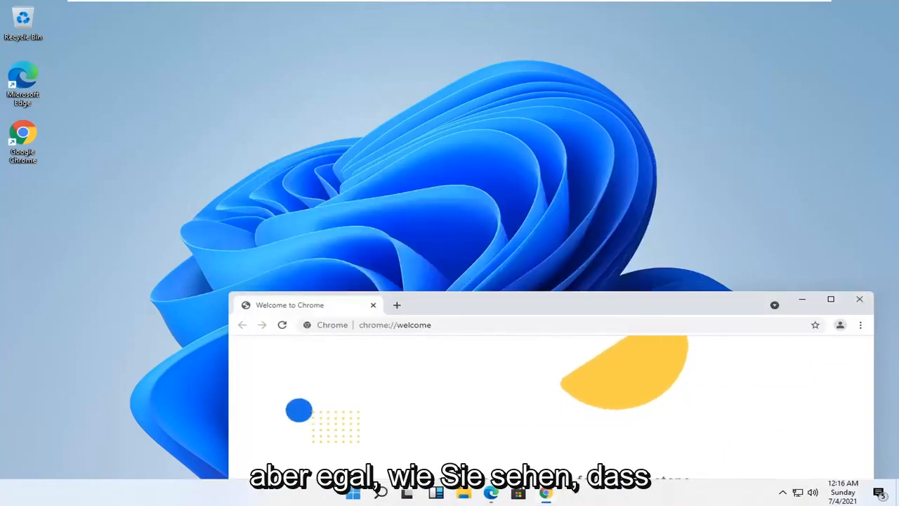
{"action": "left_click", "coordinate": [830, 298]}
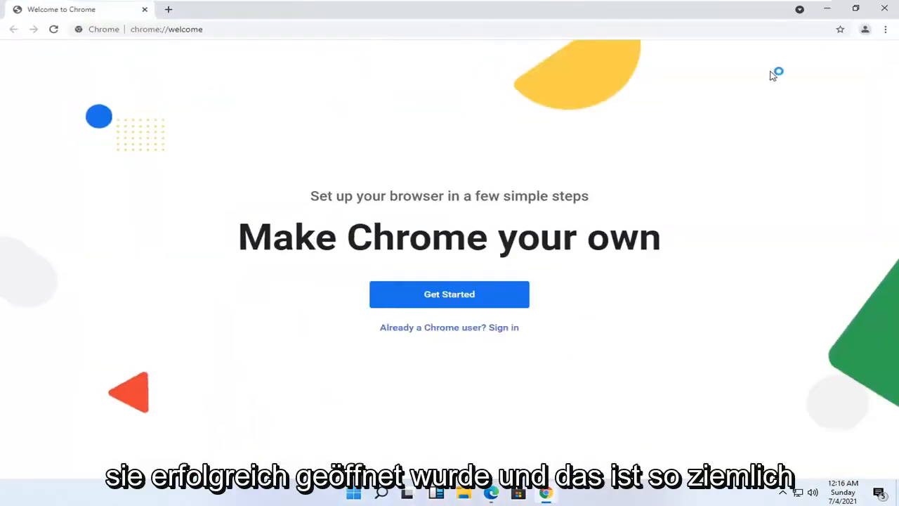
{"action": "mouse_move", "coordinate": [882, 8]}
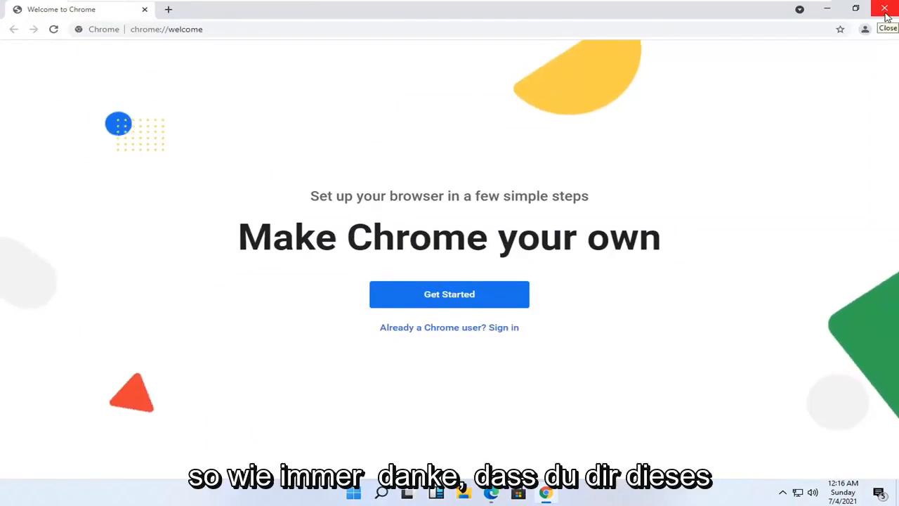